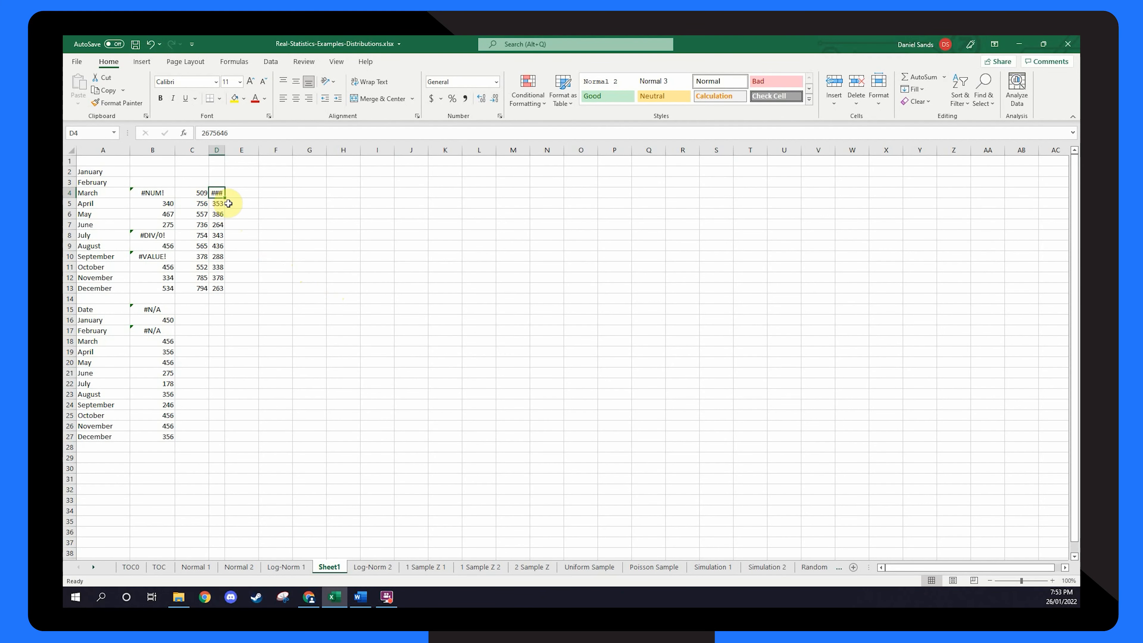
mouse_move(241, 214)
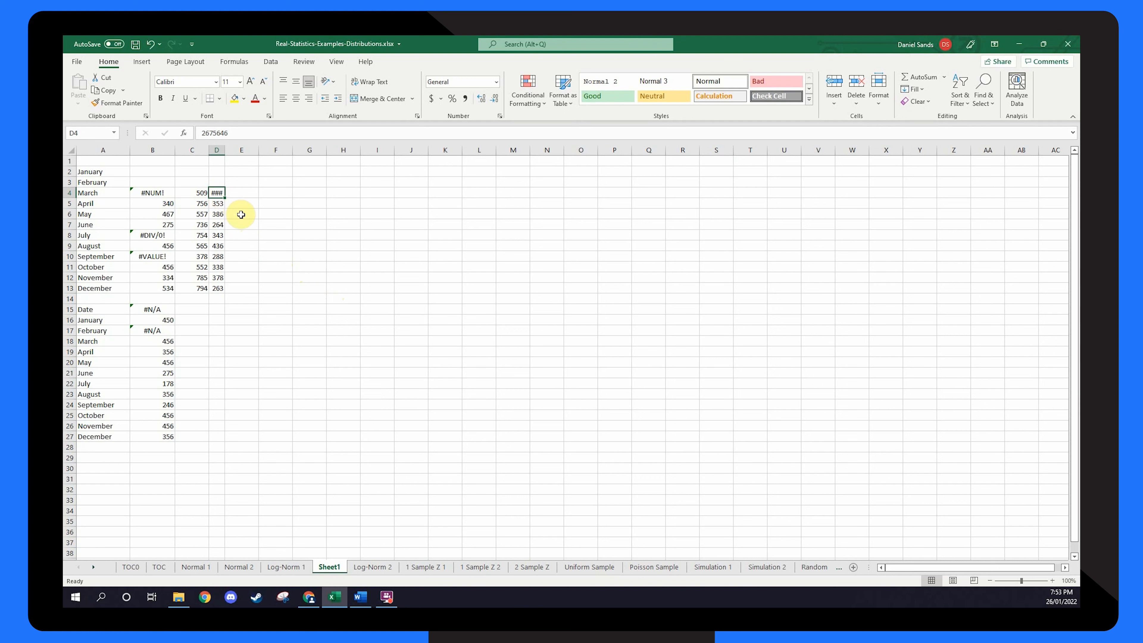